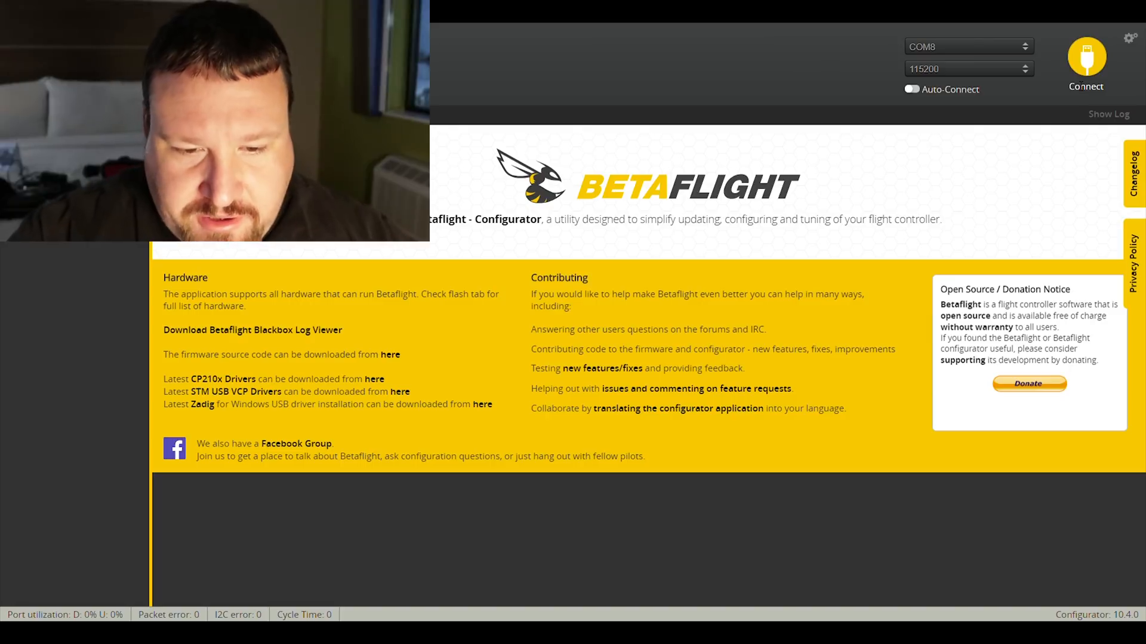
# Step: Connect to the flight controller on COM8 to show the setup overview
pyautogui.click(1086, 58)
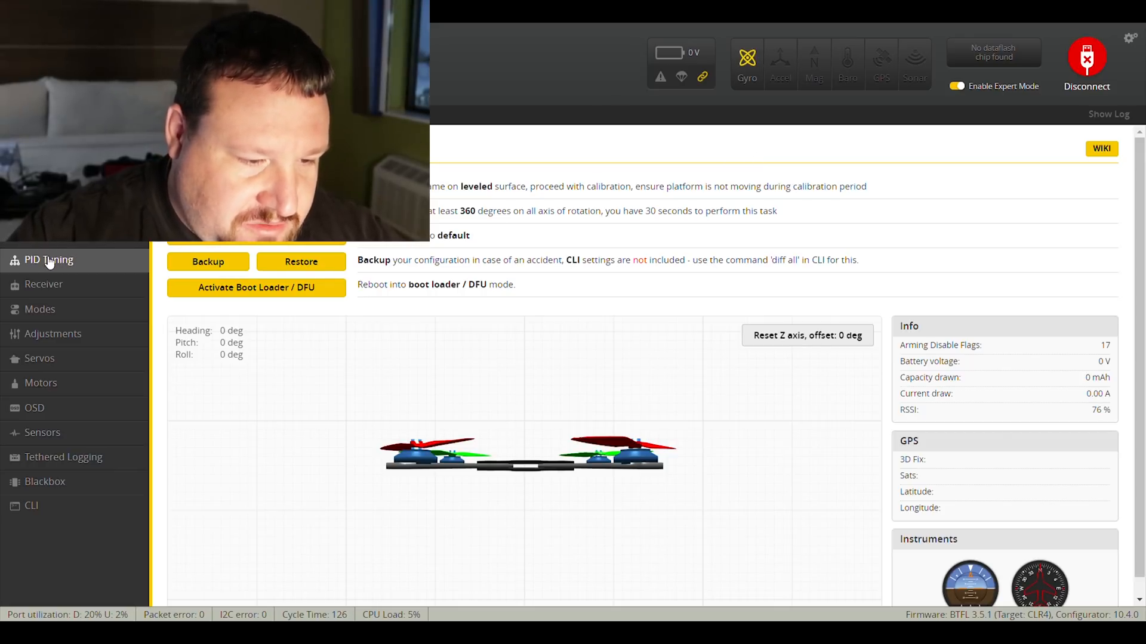
# Step: Switch to the PID Tuning page showing roll, pitch and yaw rates
pyautogui.click(48, 261)
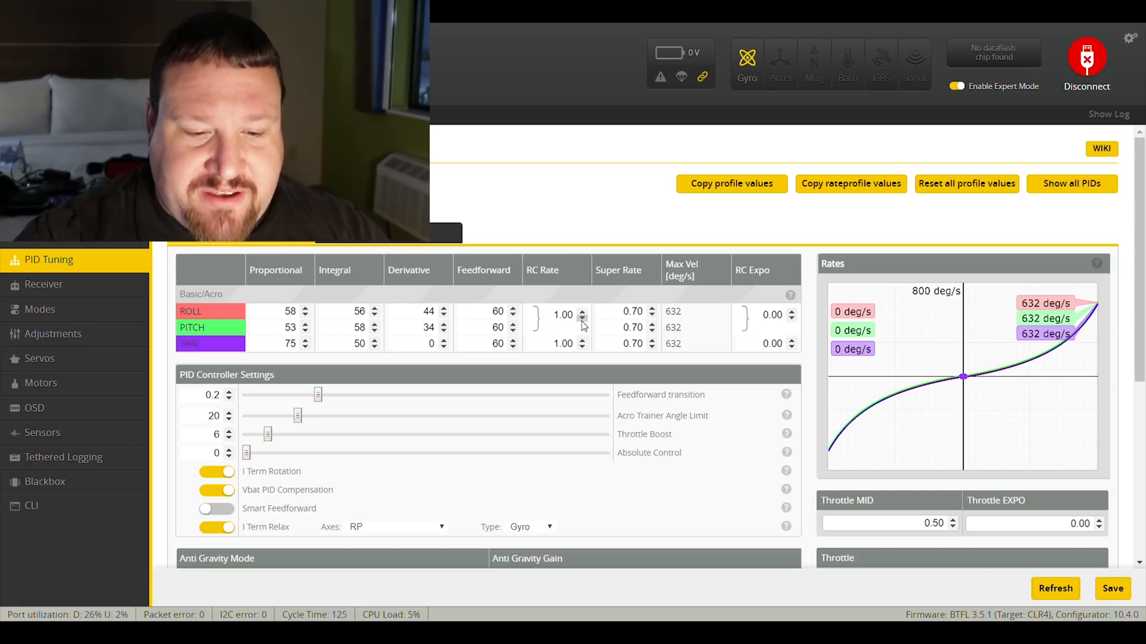
# Step: Step the roll/pitch RC Rate down from 1.00 to 0.70 (443 deg/s)
pyautogui.click(583, 318)
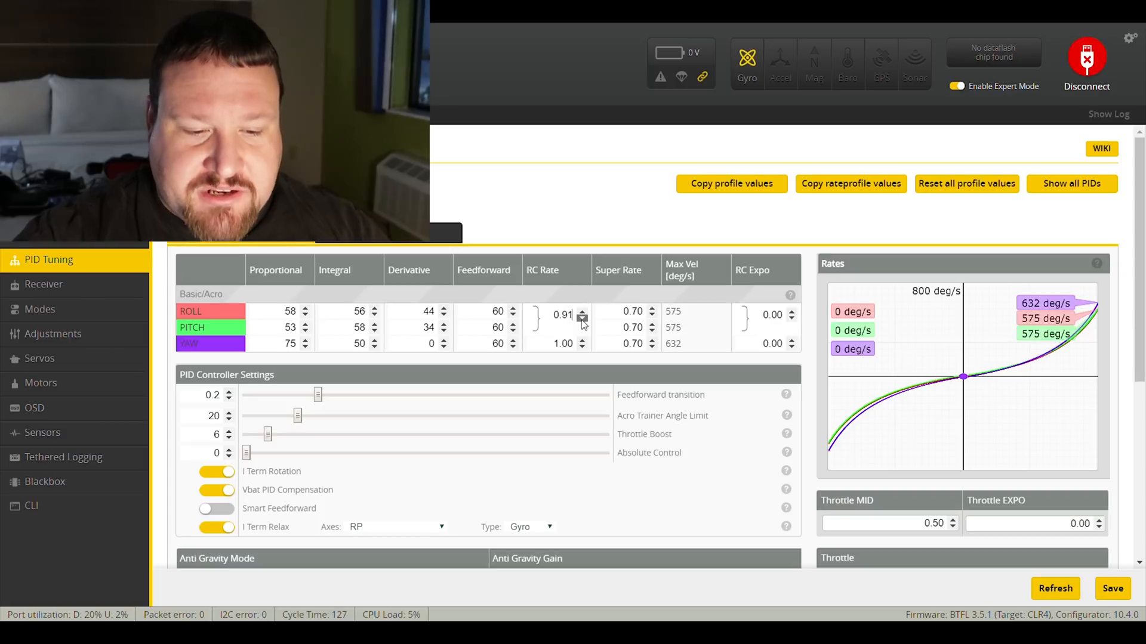
pyautogui.click(582, 316)
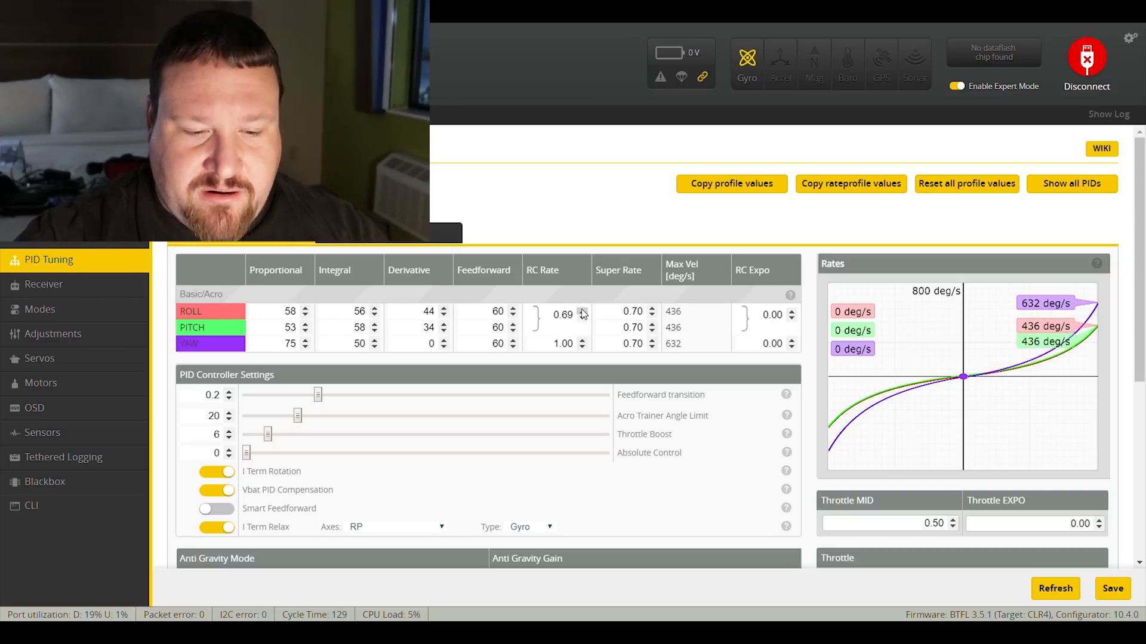
pyautogui.click(583, 310)
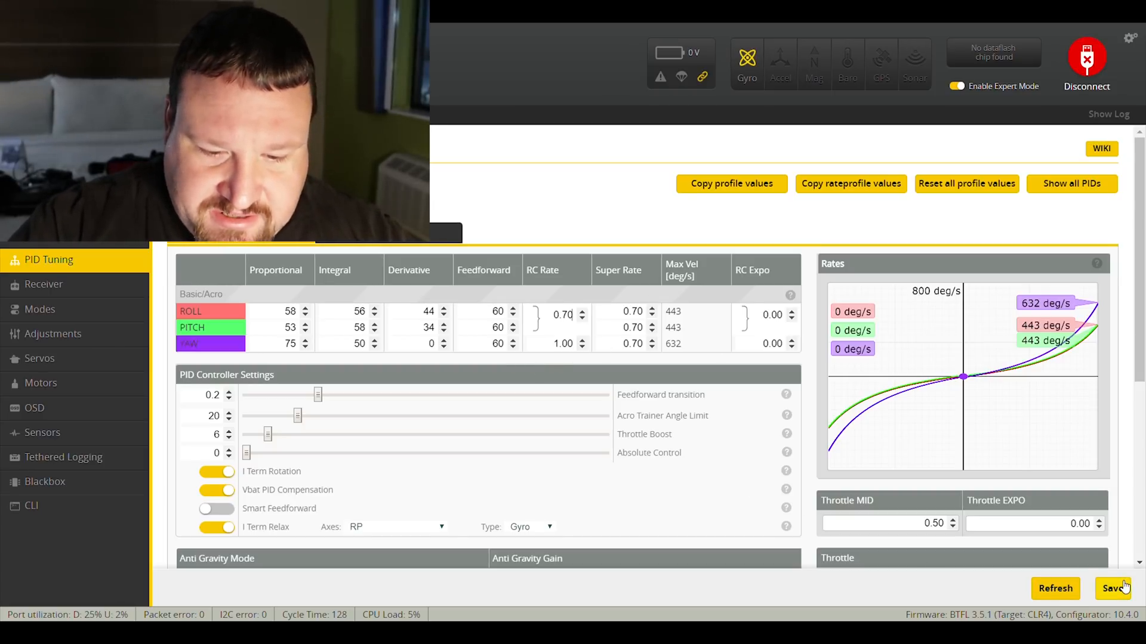
pyautogui.moveTo(771, 369)
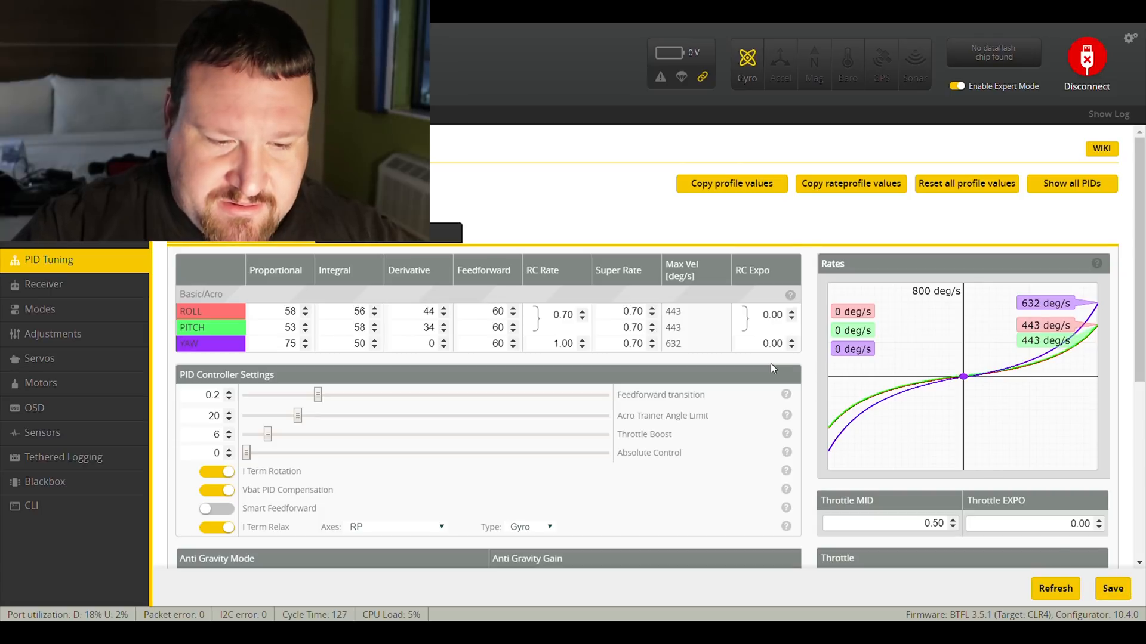